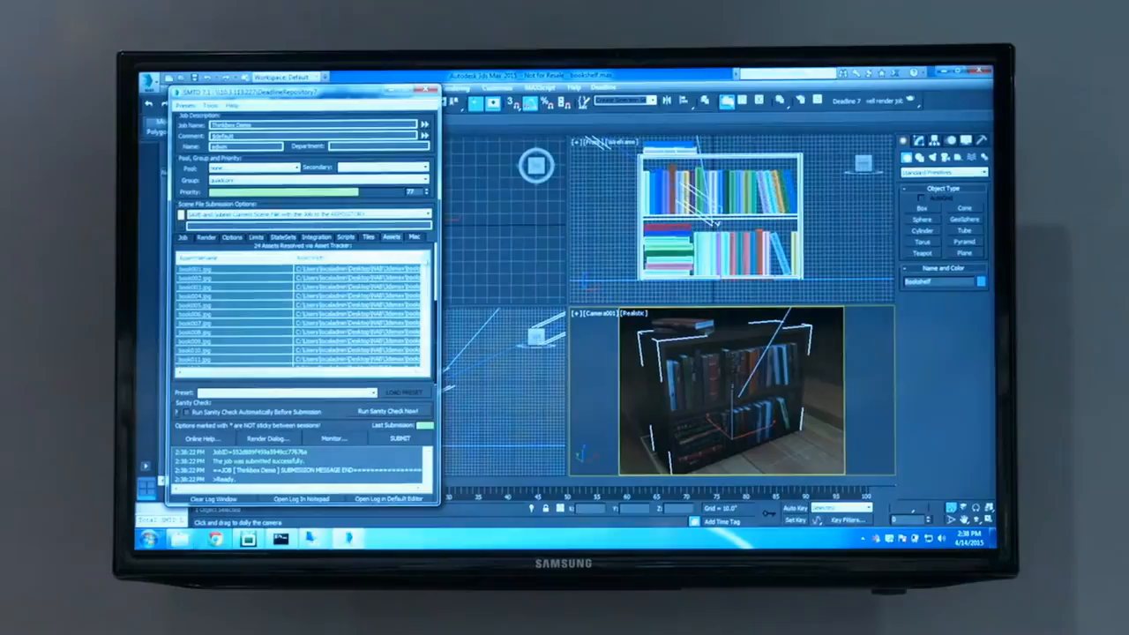
Submit the bookshelf render job from the Submit Max To Deadline dialog to the farm
{"action": "left_click", "coordinate": [392, 237]}
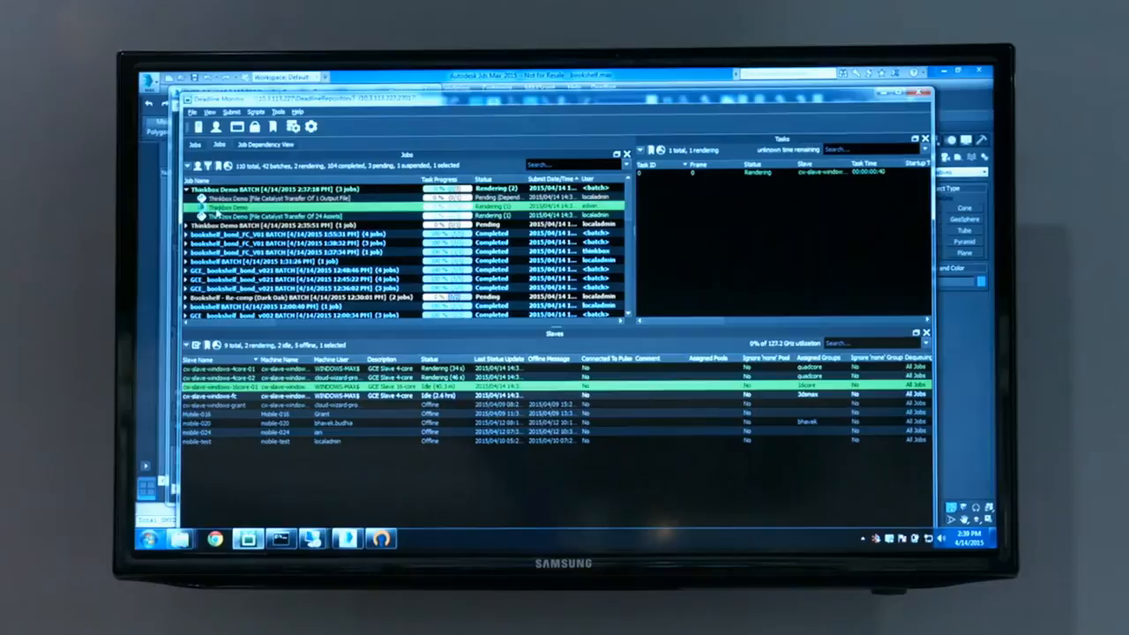
{"action": "left_click", "coordinate": [265, 145]}
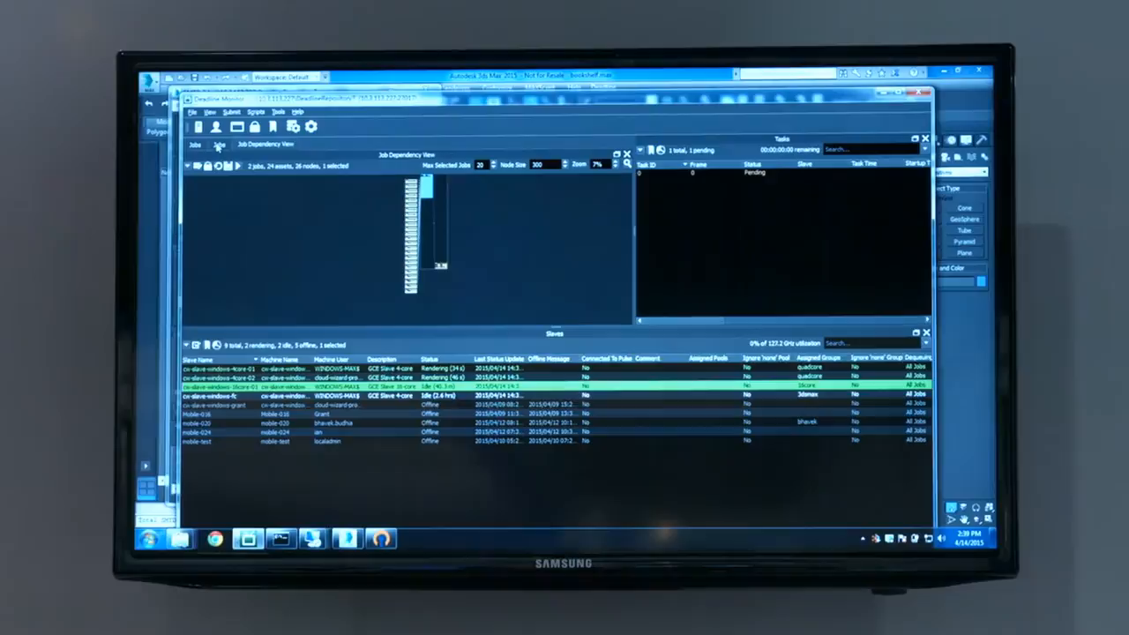
{"action": "left_click", "coordinate": [194, 144]}
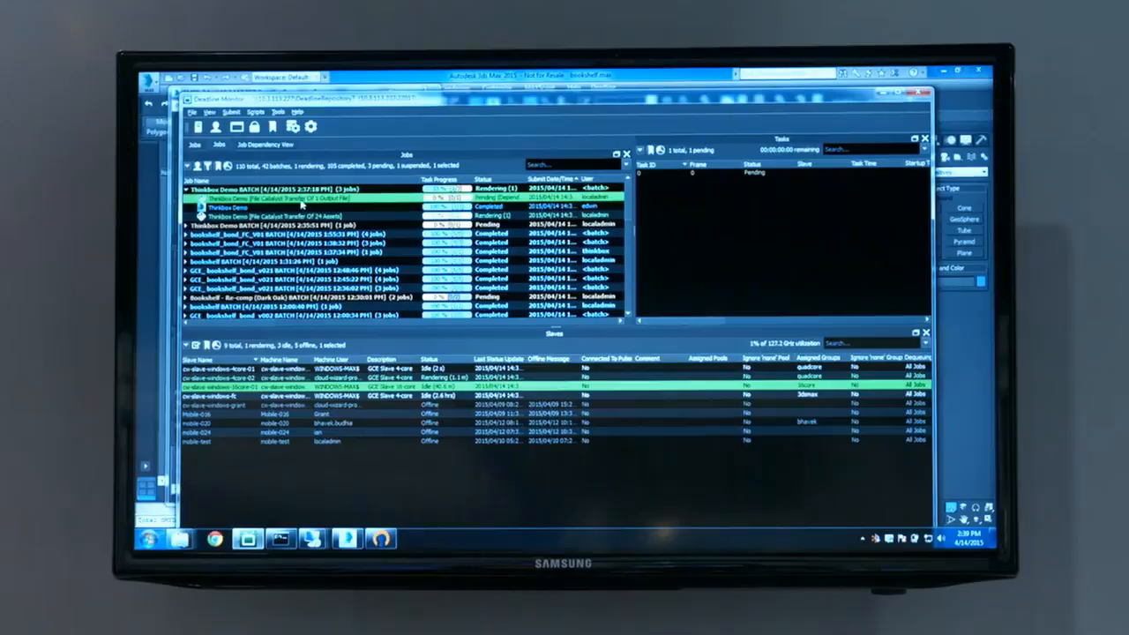